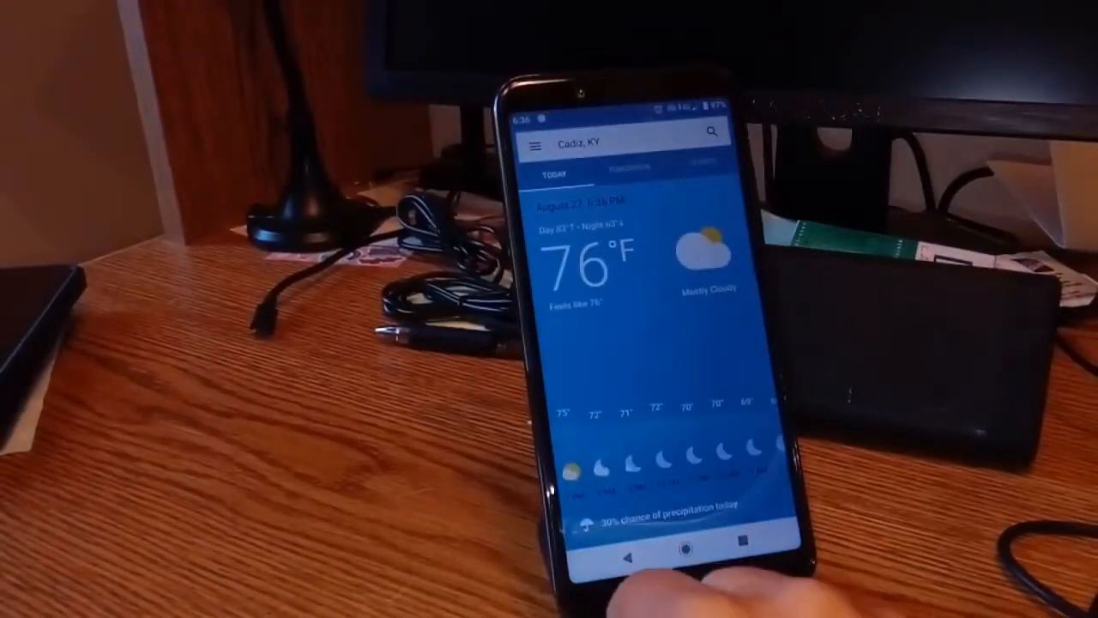
pyautogui.click(673, 556)
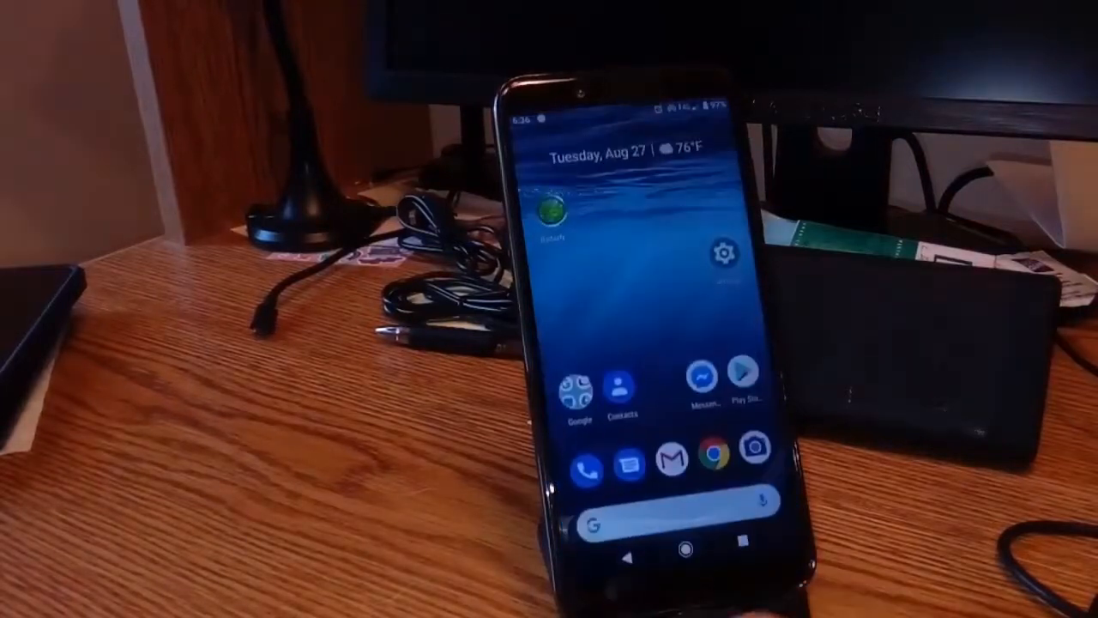